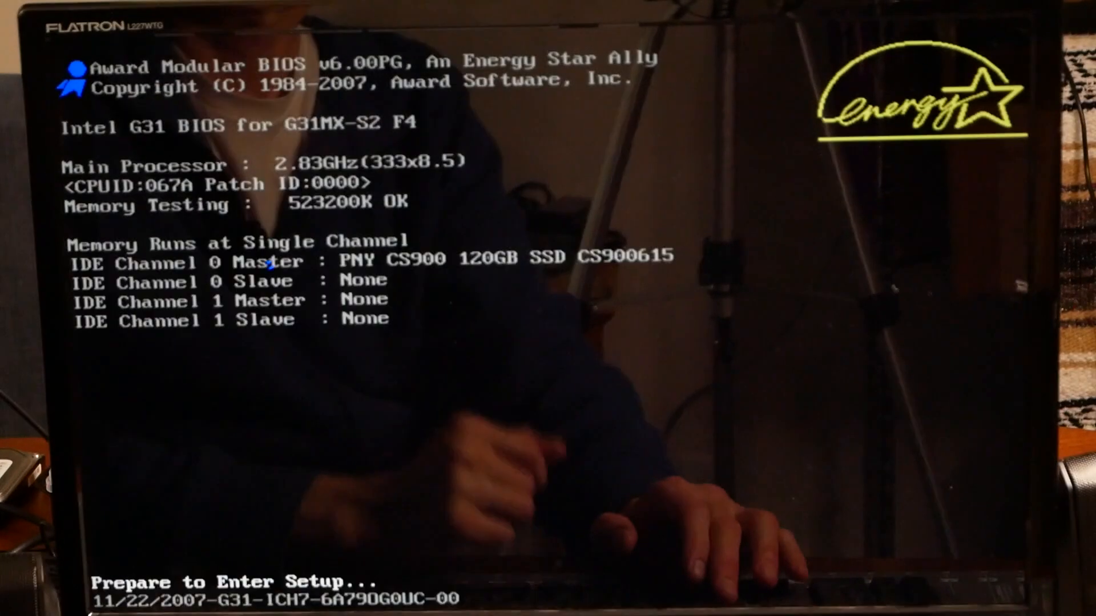
# Enter Award BIOS setup, then save the CMOS settings and exit to reboot.
pyautogui.press('delete')
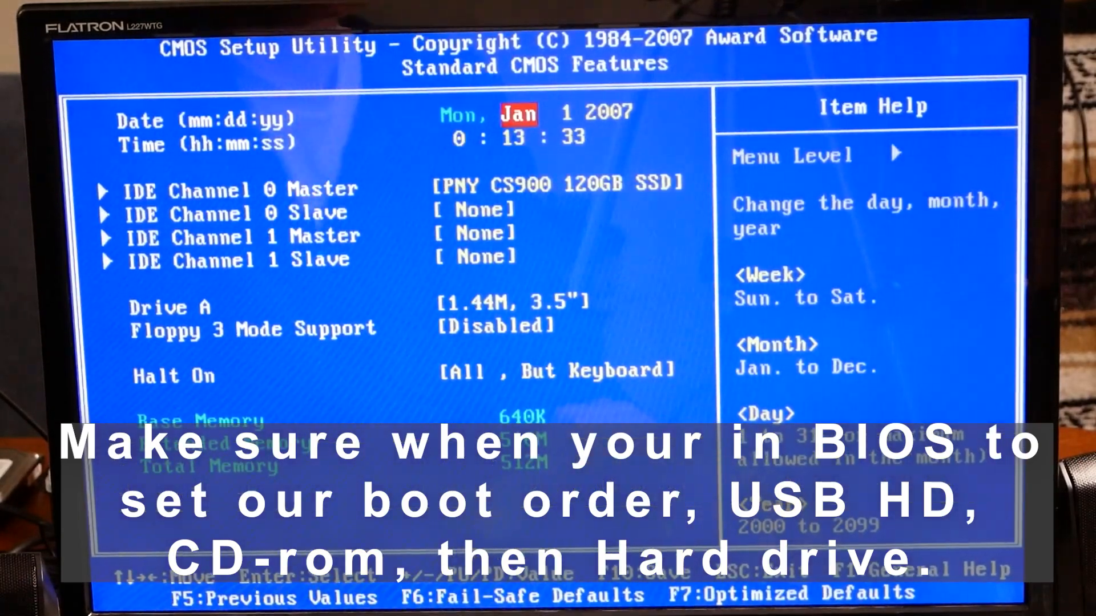
pyautogui.press('down')
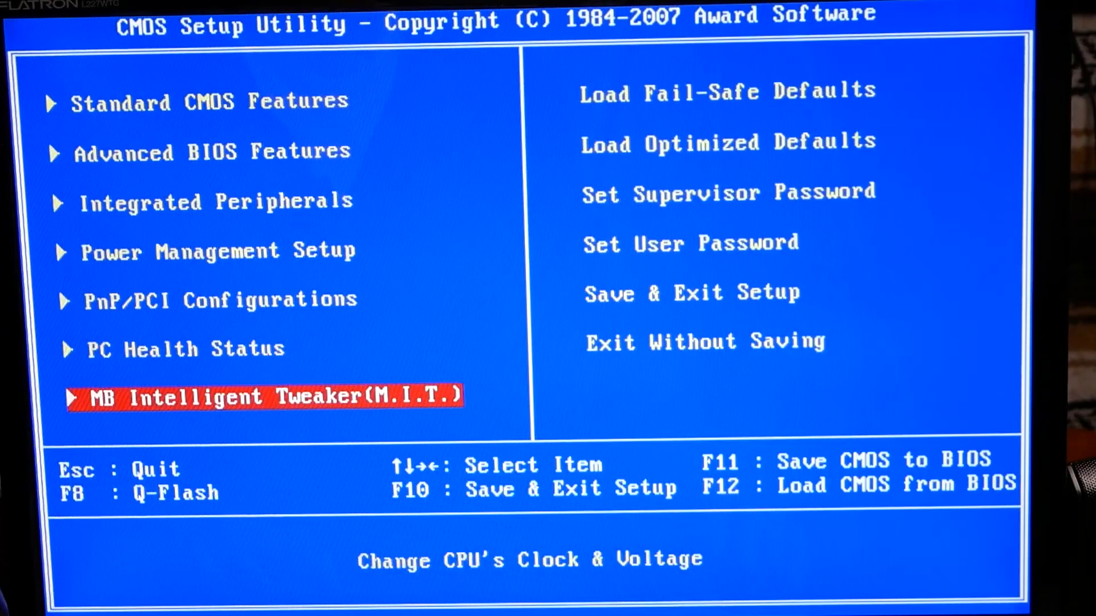
pyautogui.press('f10')
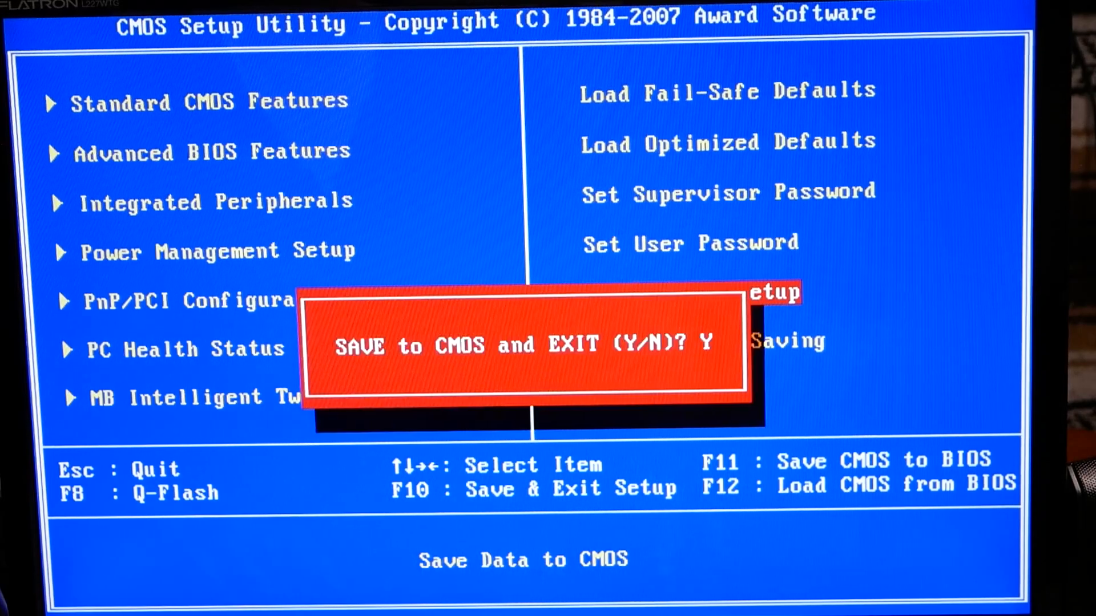
pyautogui.press('y')
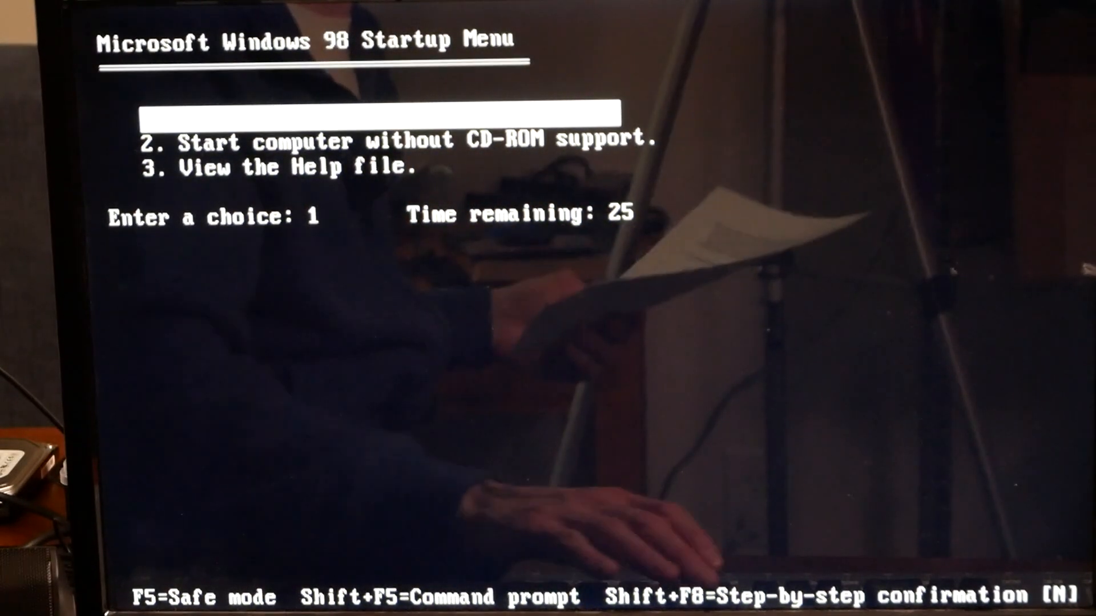
# Boot from Startup Menu option 1 to reach FDISK for disk 1.
pyautogui.press('enter')
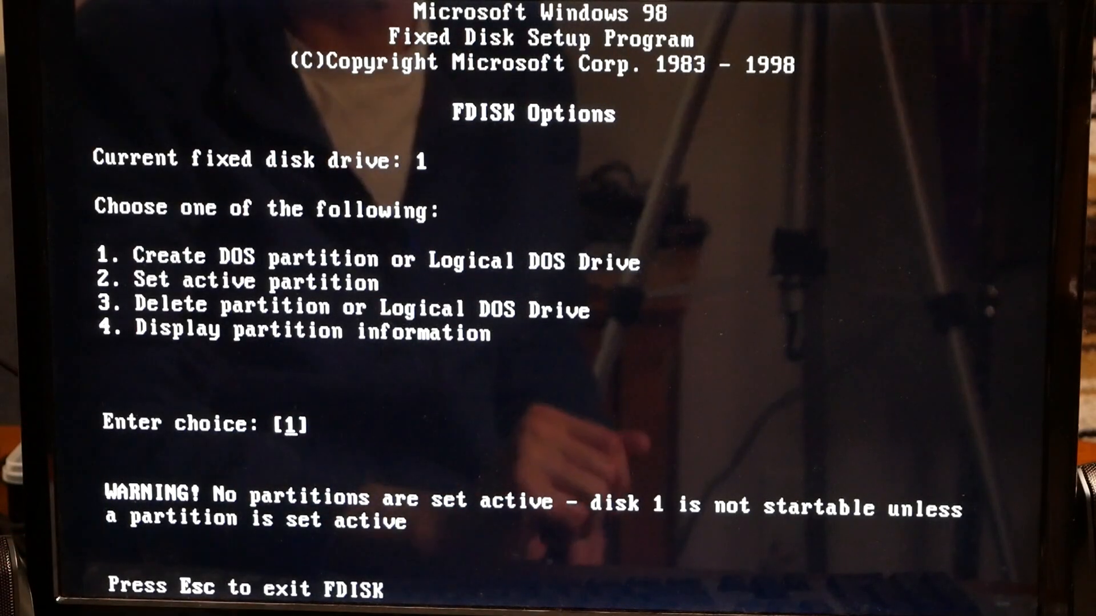
# View FDISK's create-partition menu, return, and open the delete-partition choices.
pyautogui.press('enter')
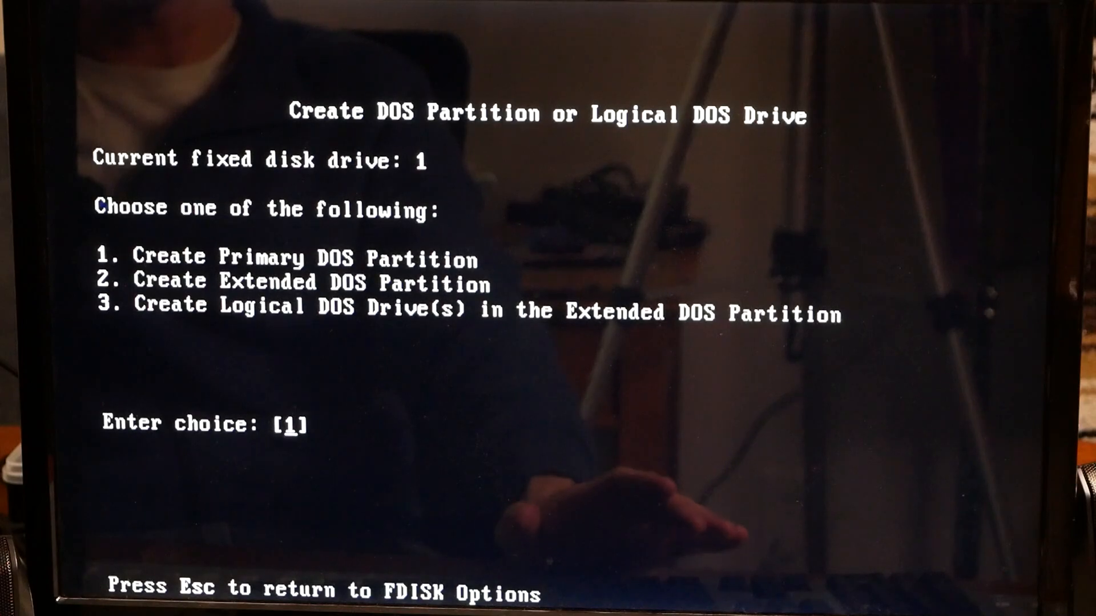
pyautogui.press('enter')
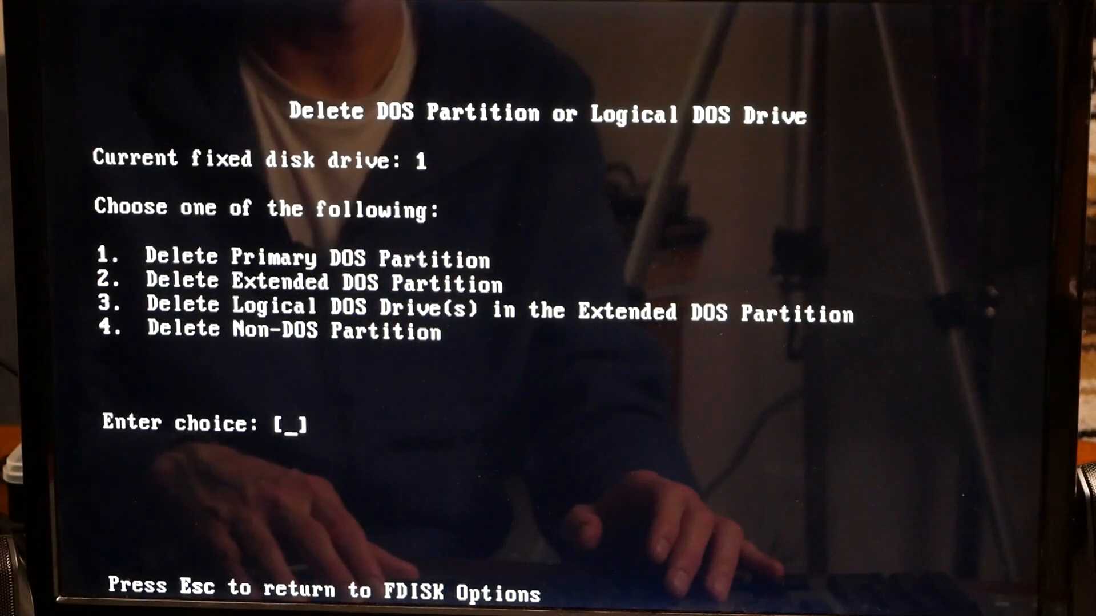
# Delete the 60001 MB primary FAT16 partition on disk 1, confirming with Y.
pyautogui.write('1')
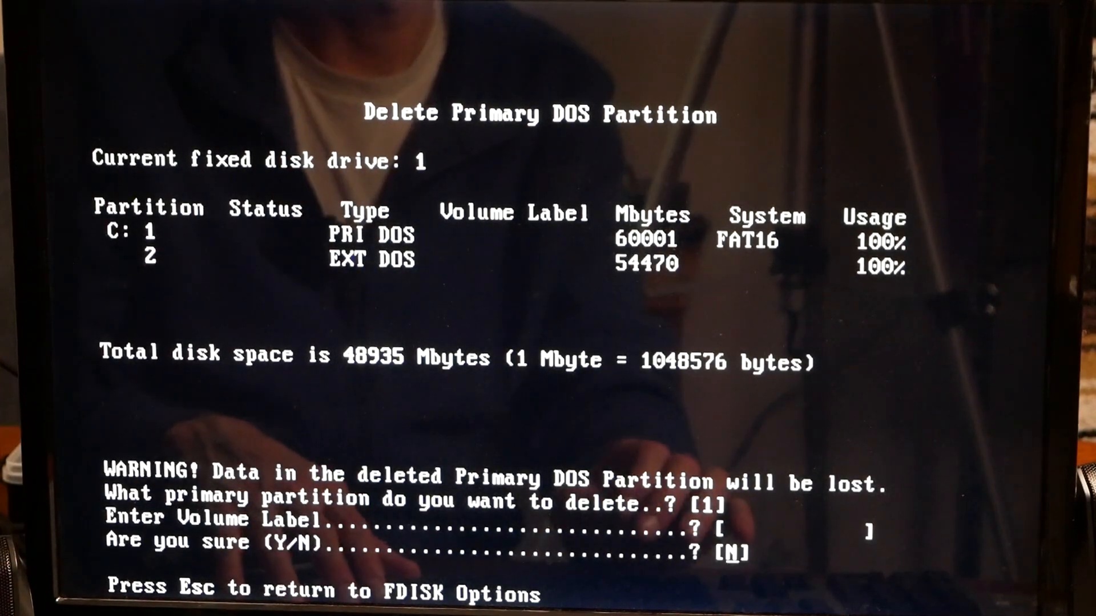
pyautogui.write('Y')
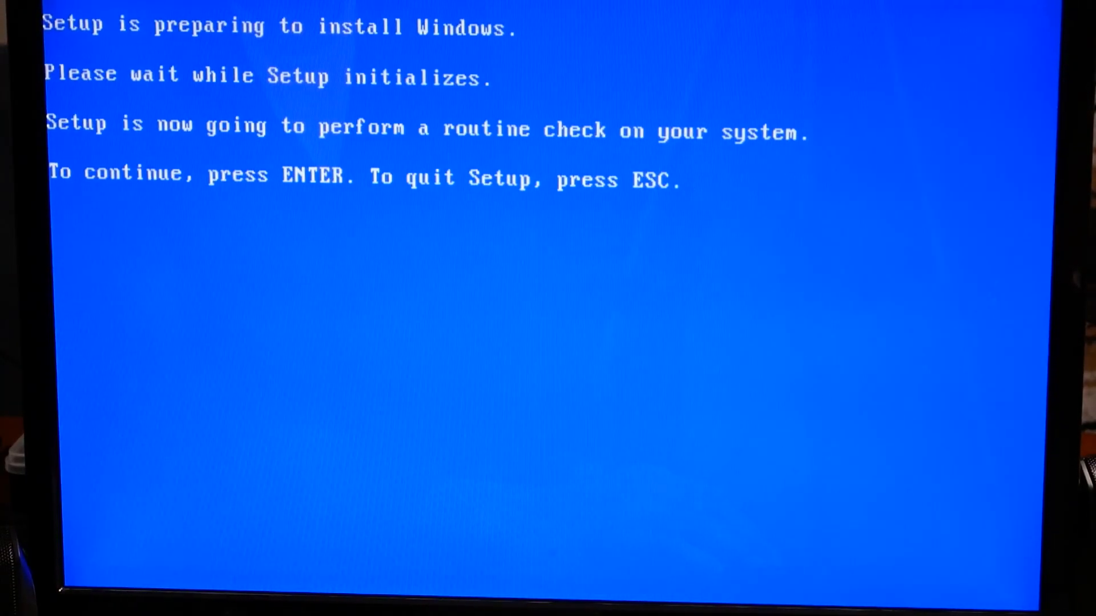
# Run the routine system check at 'Setup is preparing to install Windows'.
pyautogui.press('enter')
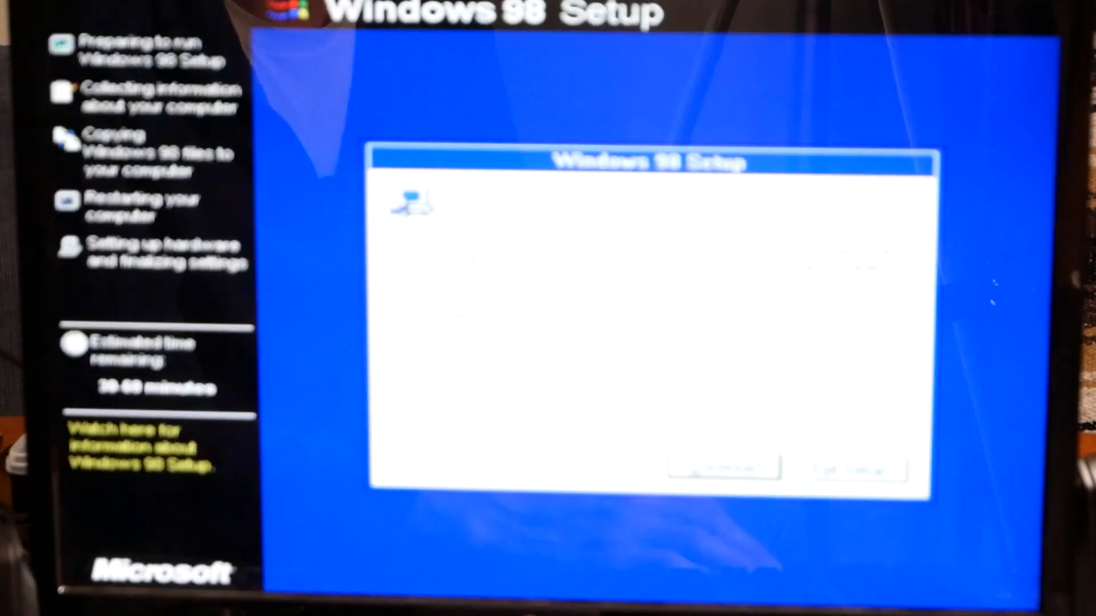